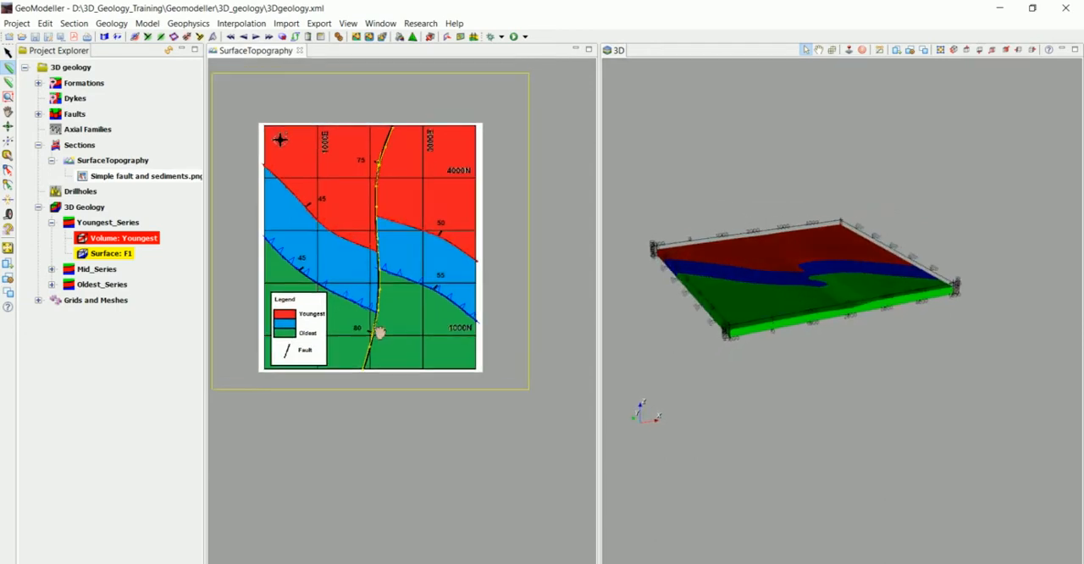
# Step: Create vertical section1 from a trace drawn across the SurfaceTopography map and tilt the 3D model to see it
pyautogui.moveTo(376, 332); pyautogui.dragTo(430, 329)
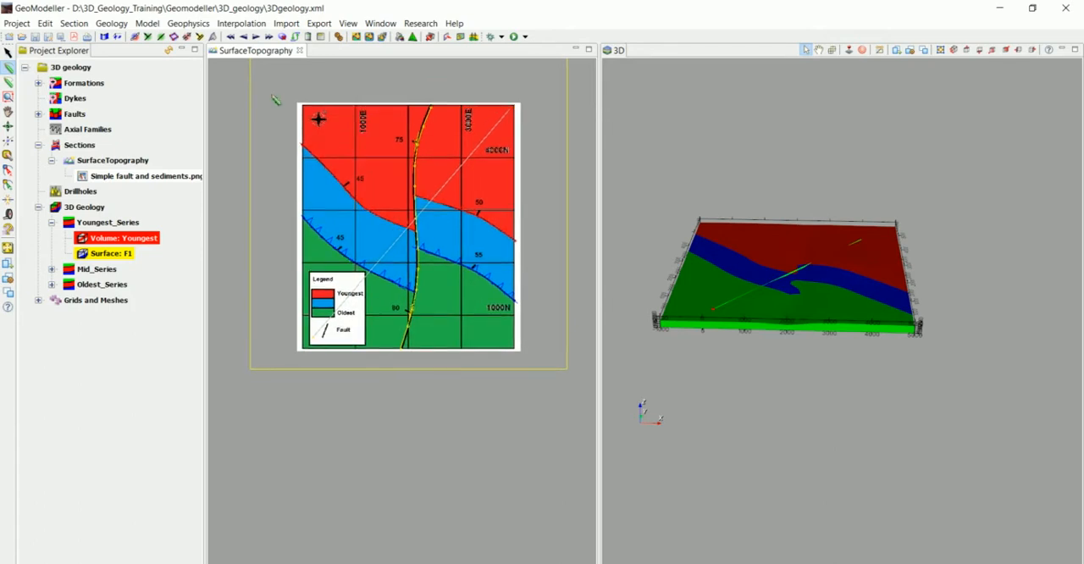
pyautogui.click(74, 24)
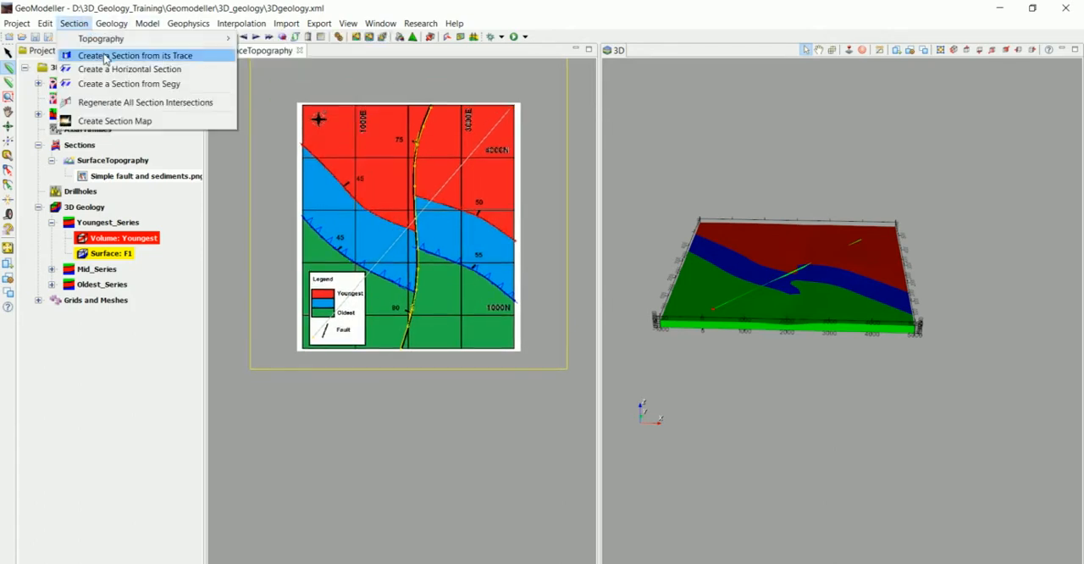
pyautogui.click(135, 54)
pyautogui.write('section1')
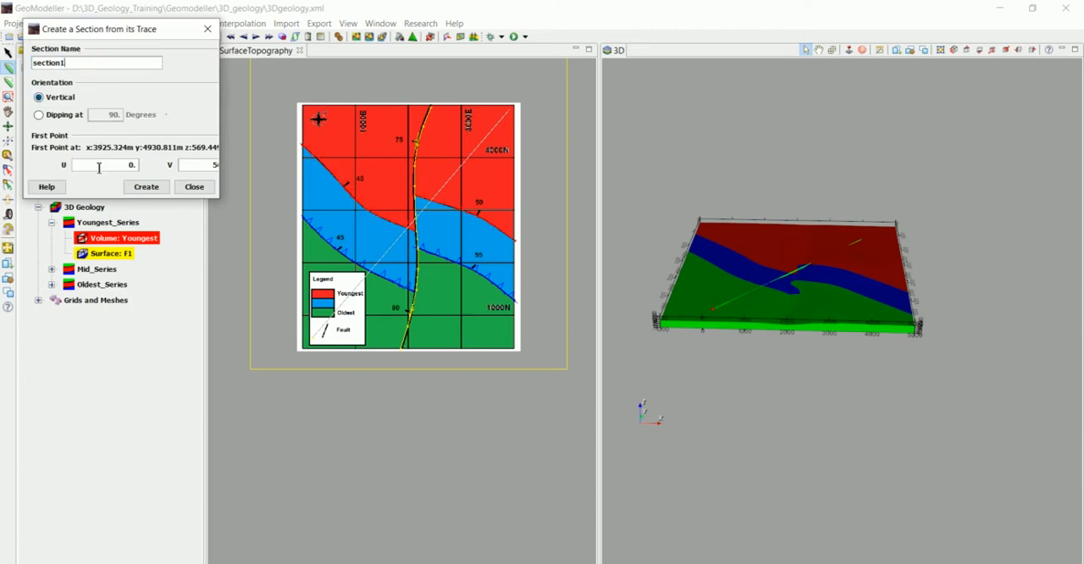
pyautogui.click(145, 186)
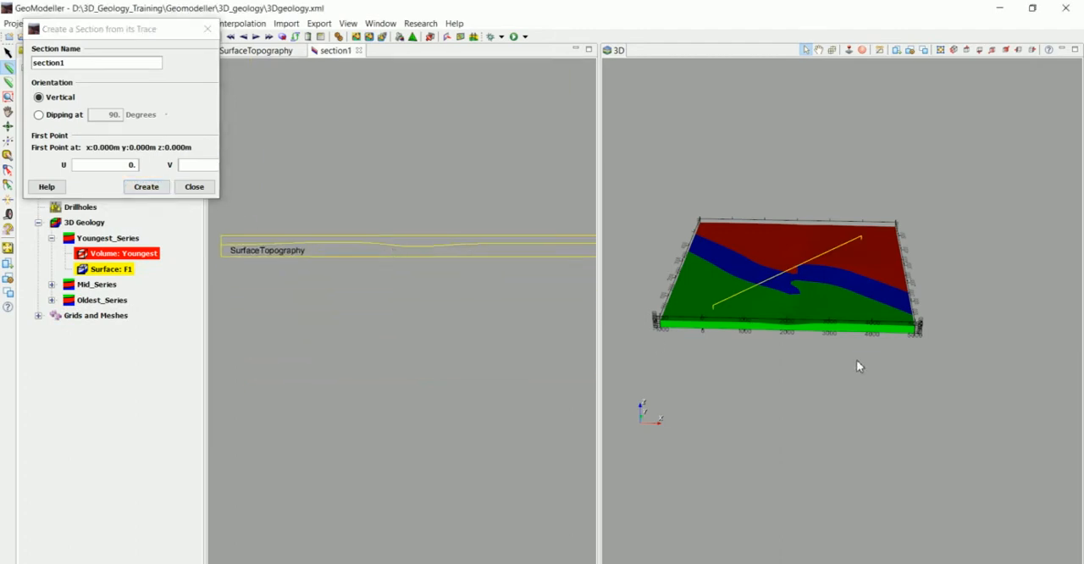
pyautogui.moveTo(860, 366); pyautogui.dragTo(834, 273)
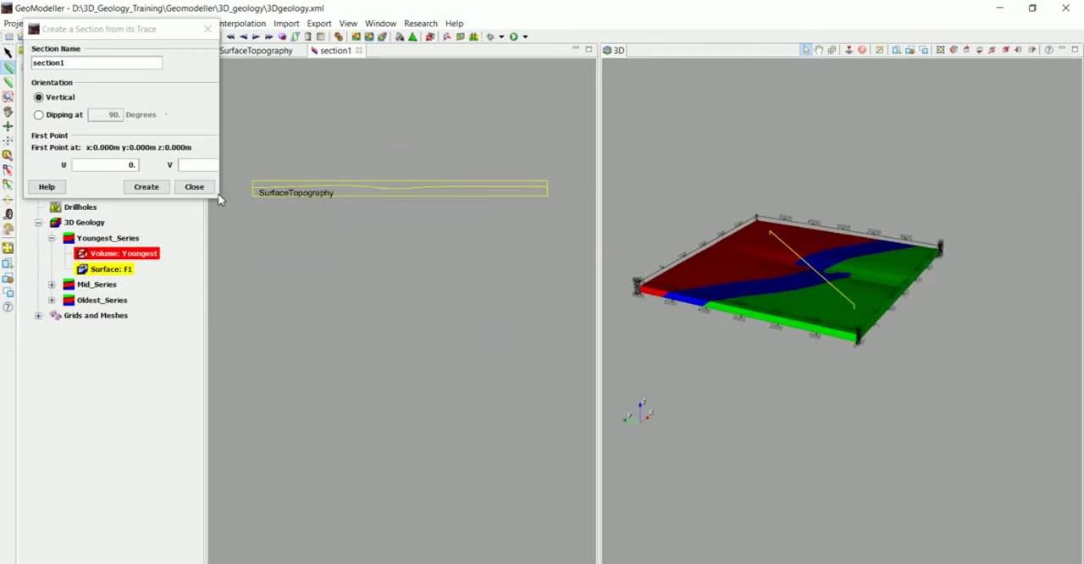
# Step: Turn on Show Fill in section1's Plot the Model Settings so formations plot in red, blue and green
pyautogui.click(193, 186)
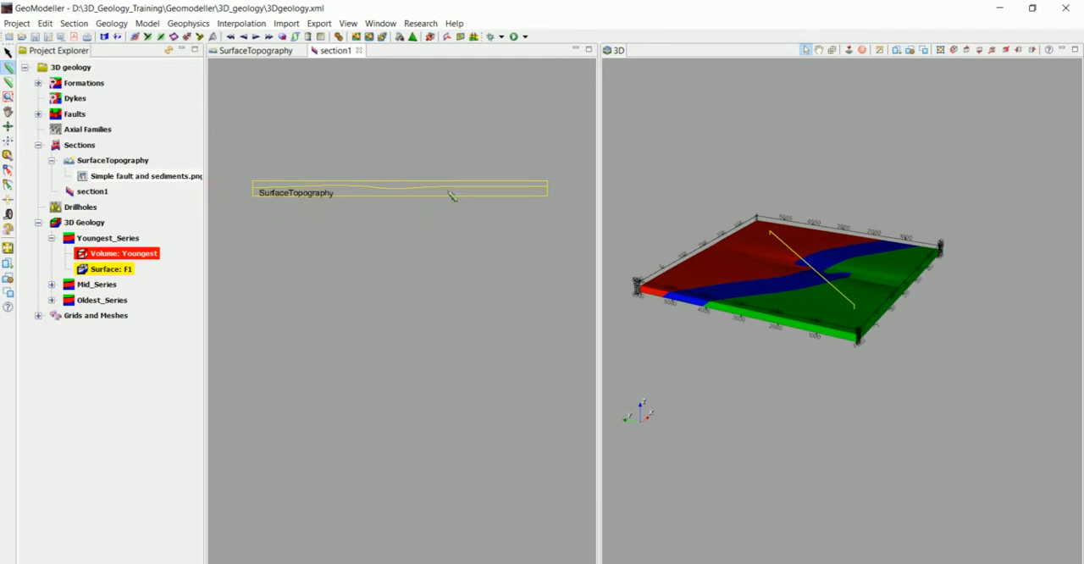
pyautogui.moveTo(491, 201)
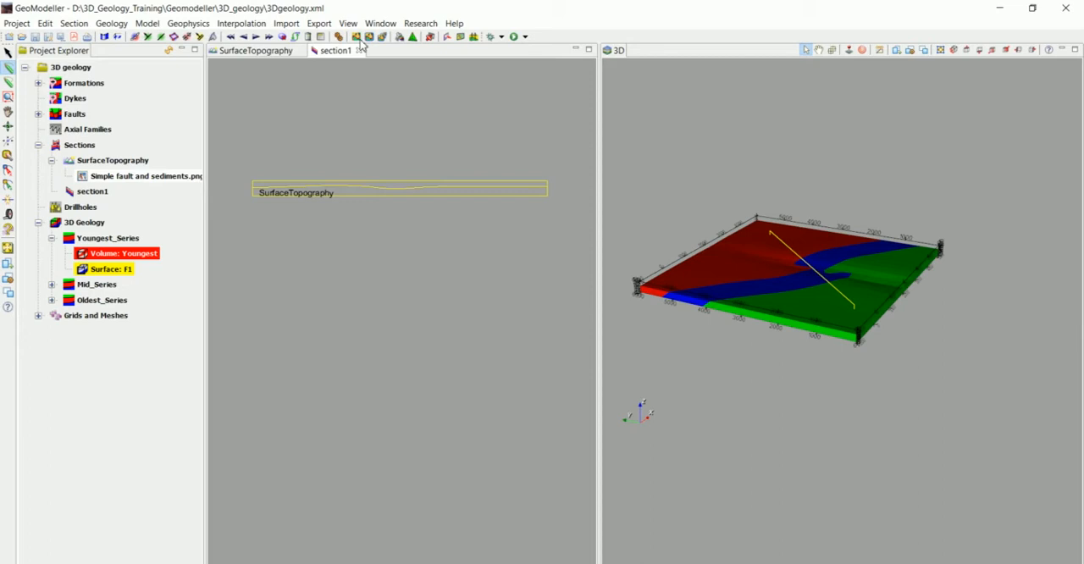
pyautogui.moveTo(359, 39)
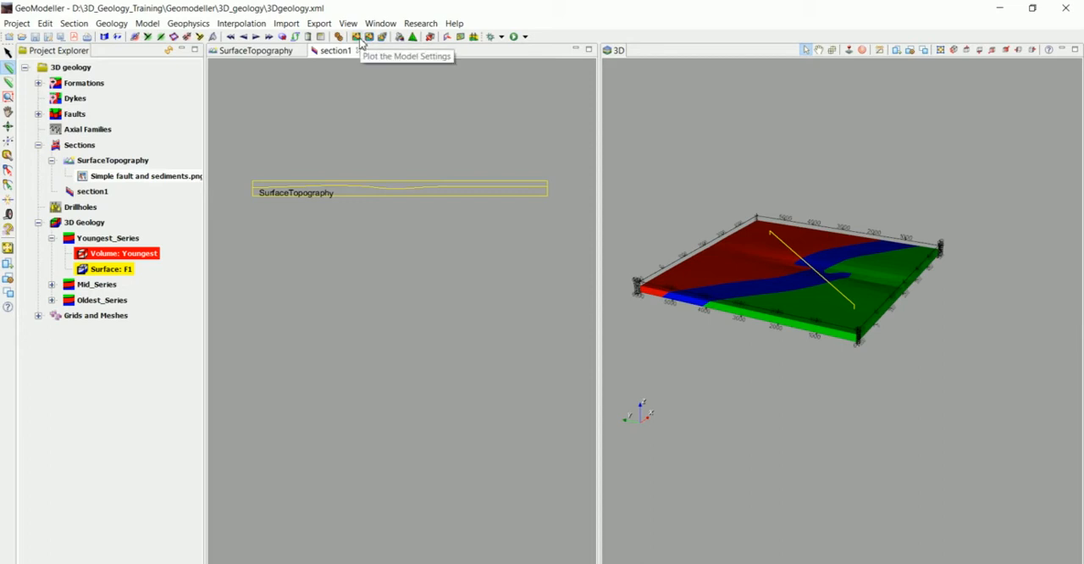
pyautogui.click(349, 24)
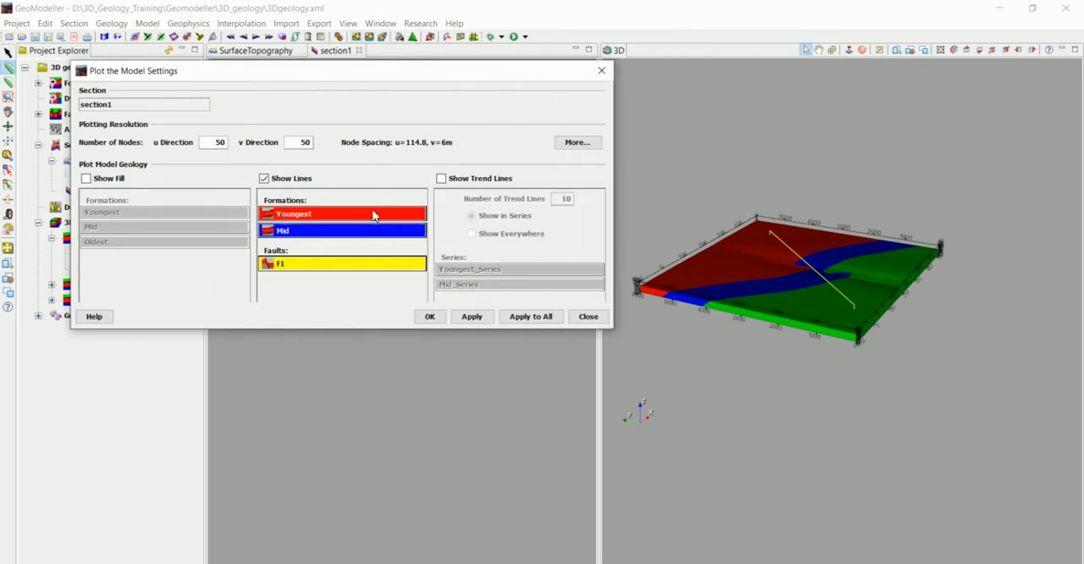
pyautogui.moveTo(108, 240)
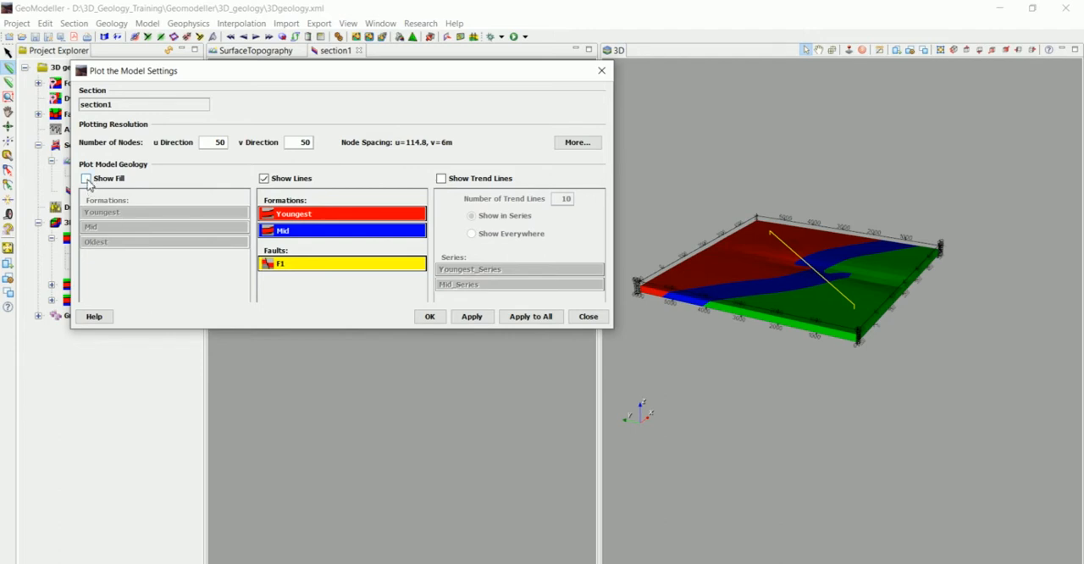
pyautogui.click(85, 177)
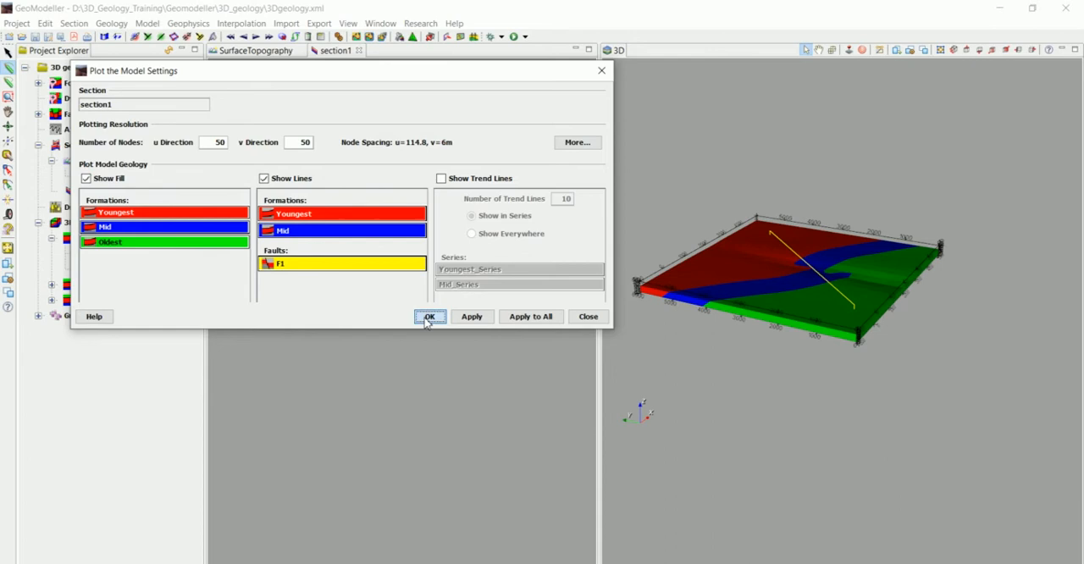
pyautogui.click(430, 317)
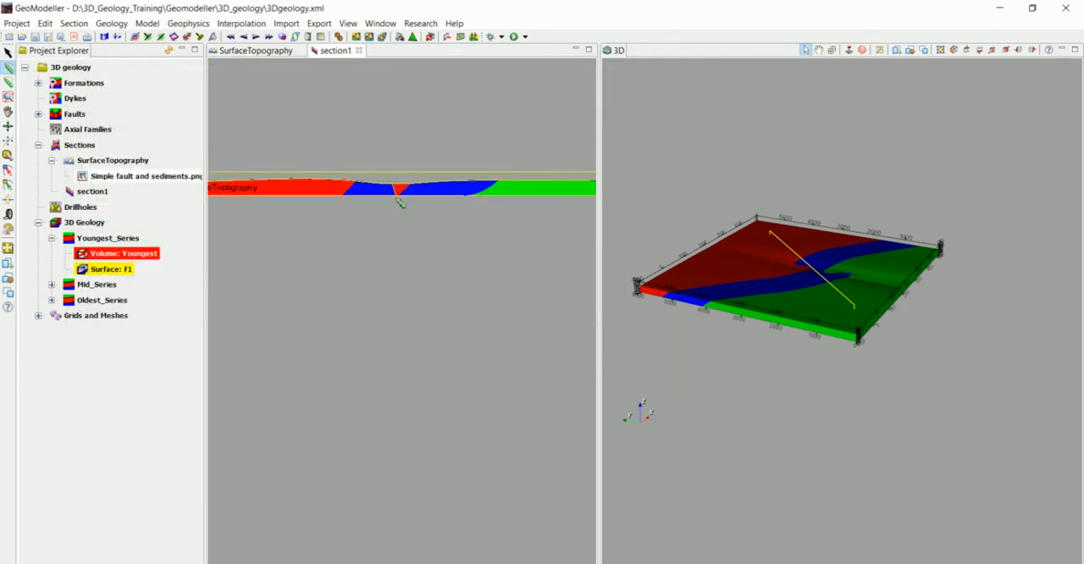
pyautogui.moveTo(814, 269)
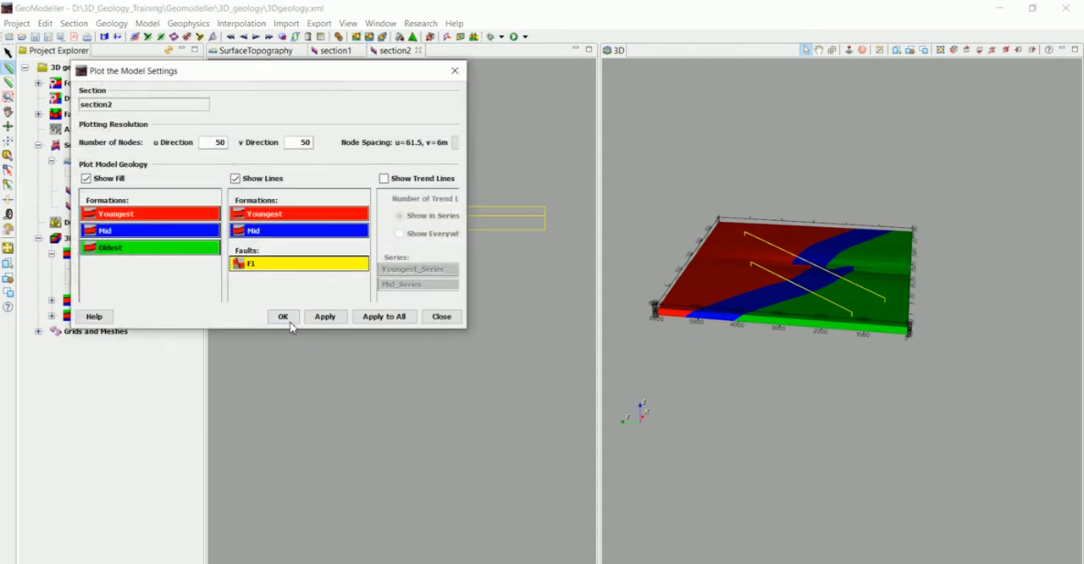
# Step: Apply the filled-formation plot settings to the new parallel section2
pyautogui.click(283, 316)
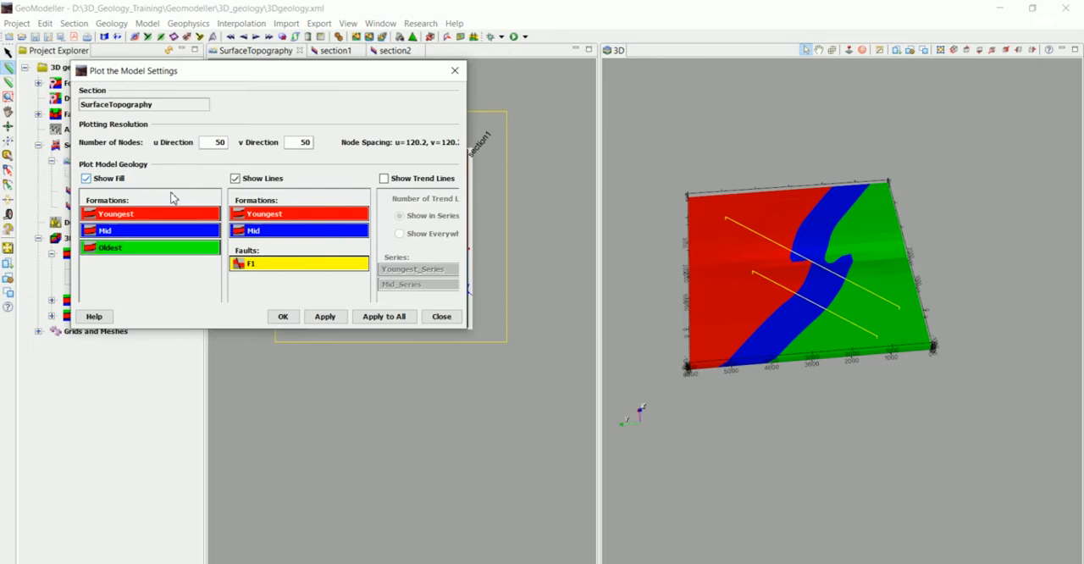
# Step: Apply Show Fill to the SurfaceTopography plot so geology fills the map in 2D and 3D
pyautogui.click(282, 315)
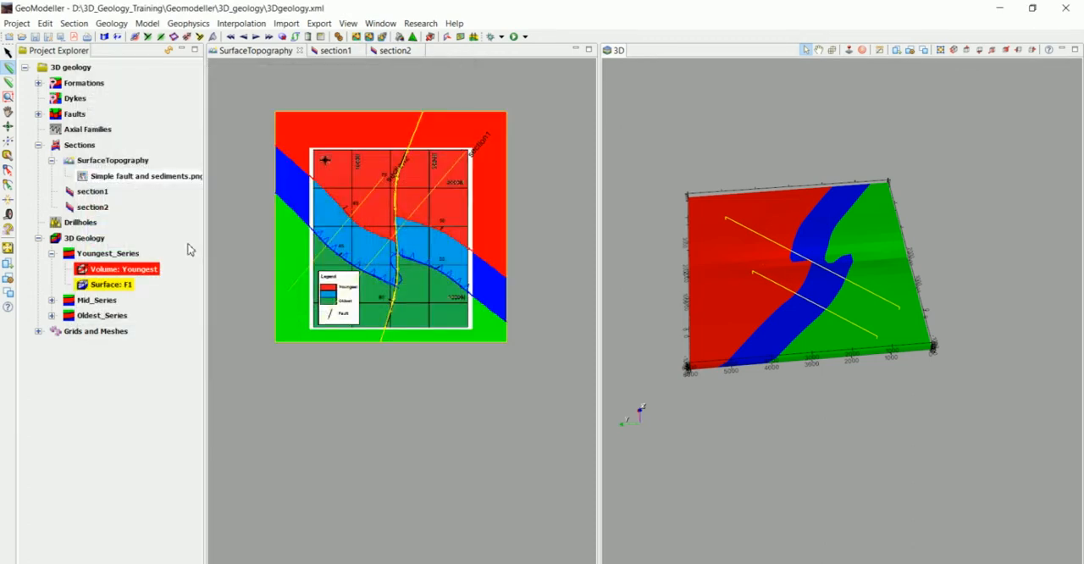
# Step: Hide the scanned fault-and-sediments image so only the modelled geology map remains
pyautogui.rightClick(146, 176)
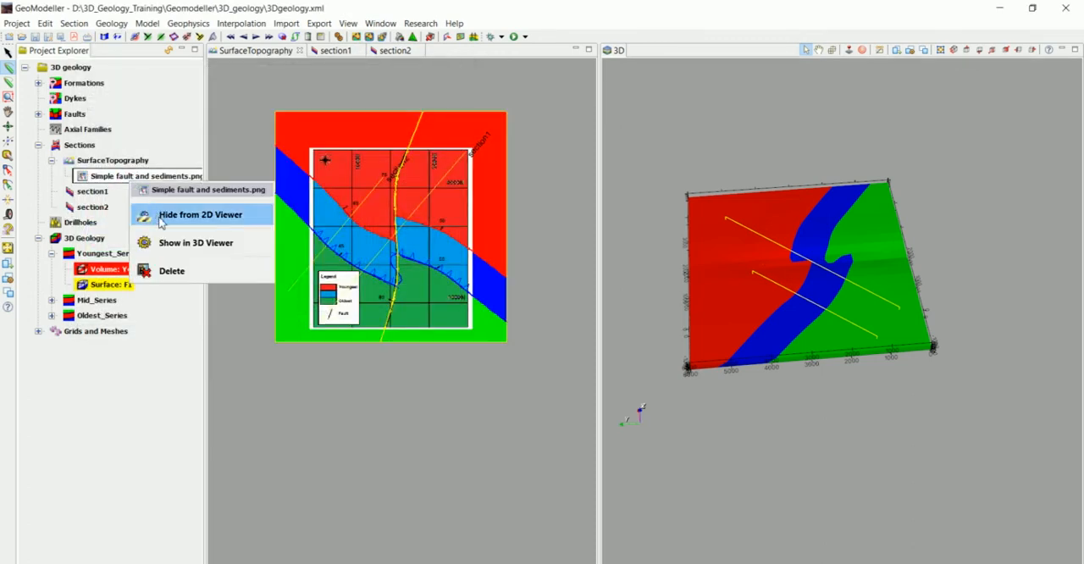
pyautogui.click(198, 213)
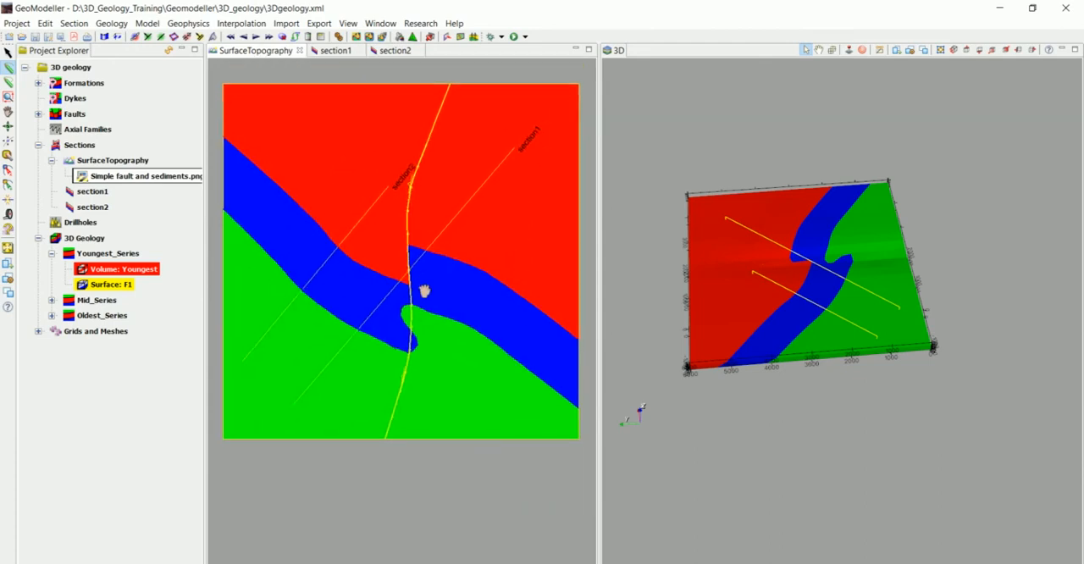
pyautogui.moveTo(146, 183)
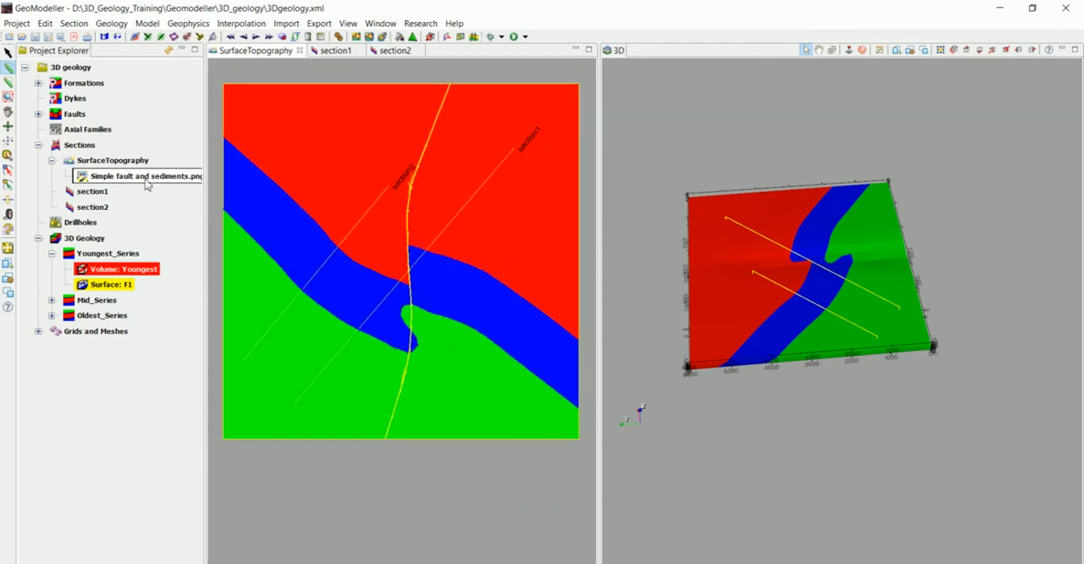
# Step: Switch the 2D viewer from the topography map to section1 and bring up its options
pyautogui.rightClick(305, 200)
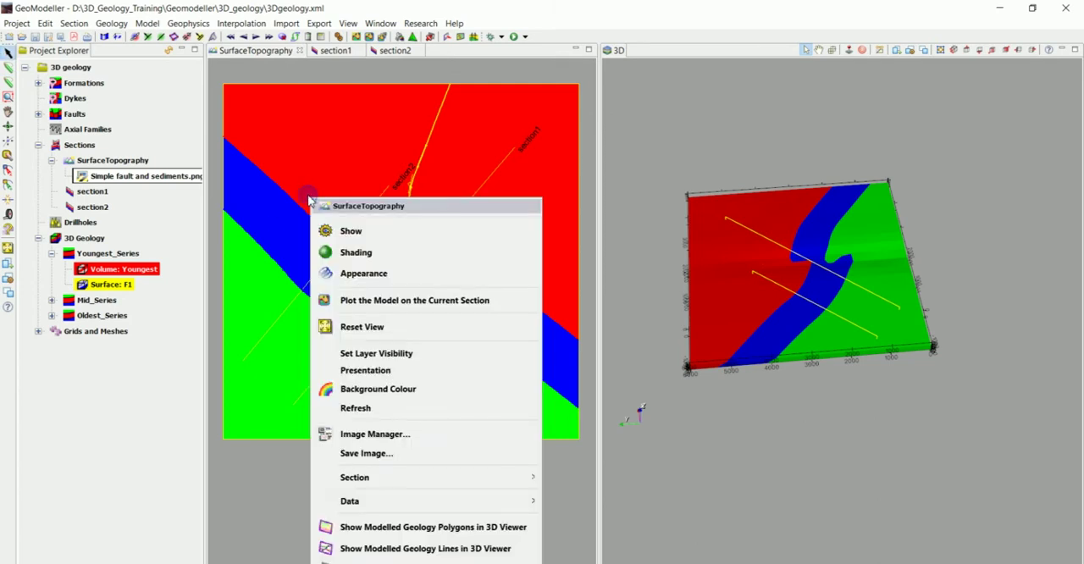
pyautogui.moveTo(383, 487)
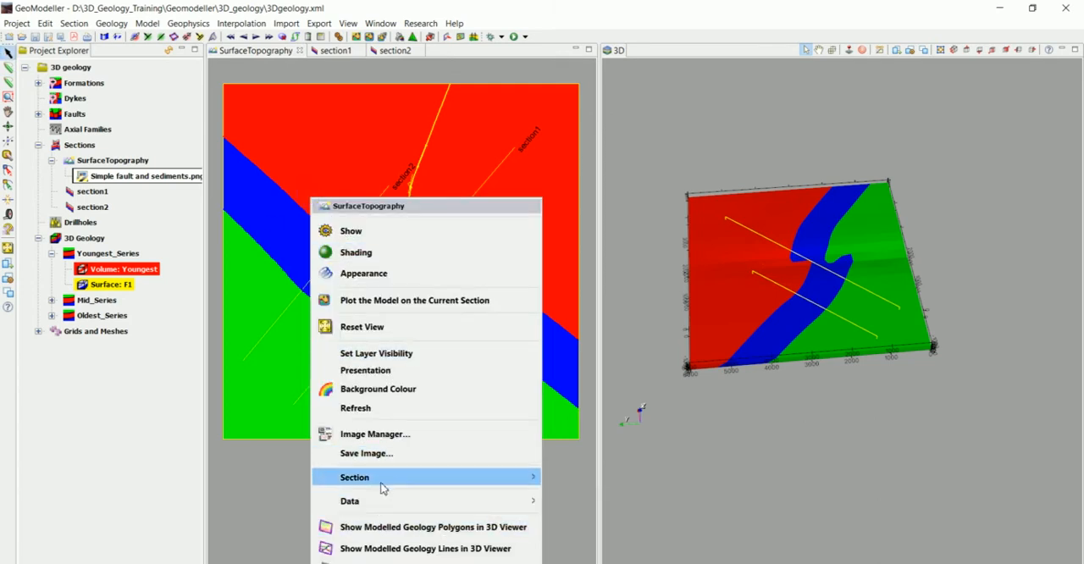
pyautogui.moveTo(367, 454)
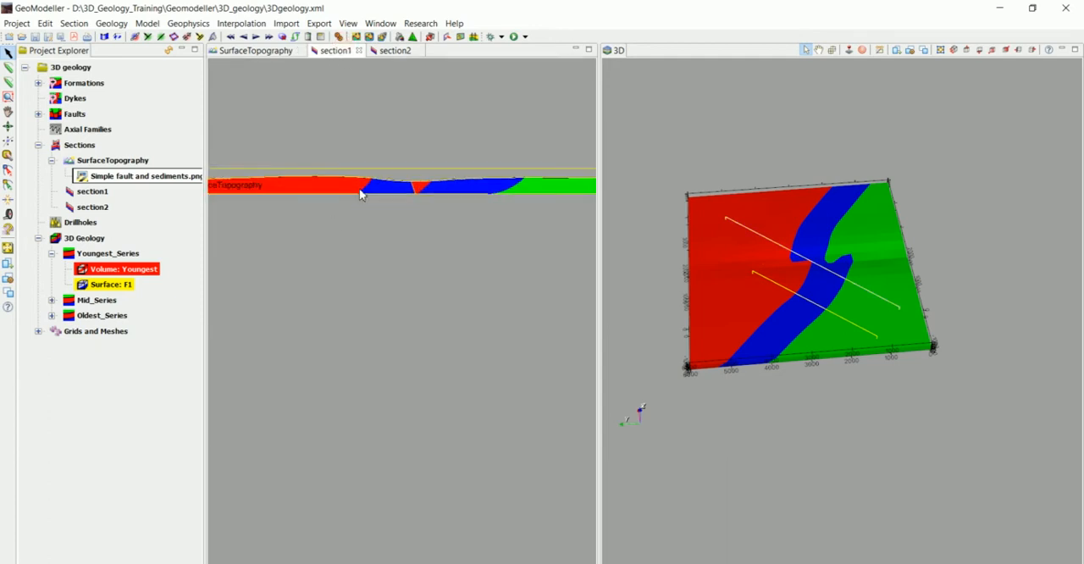
pyautogui.rightClick(363, 194)
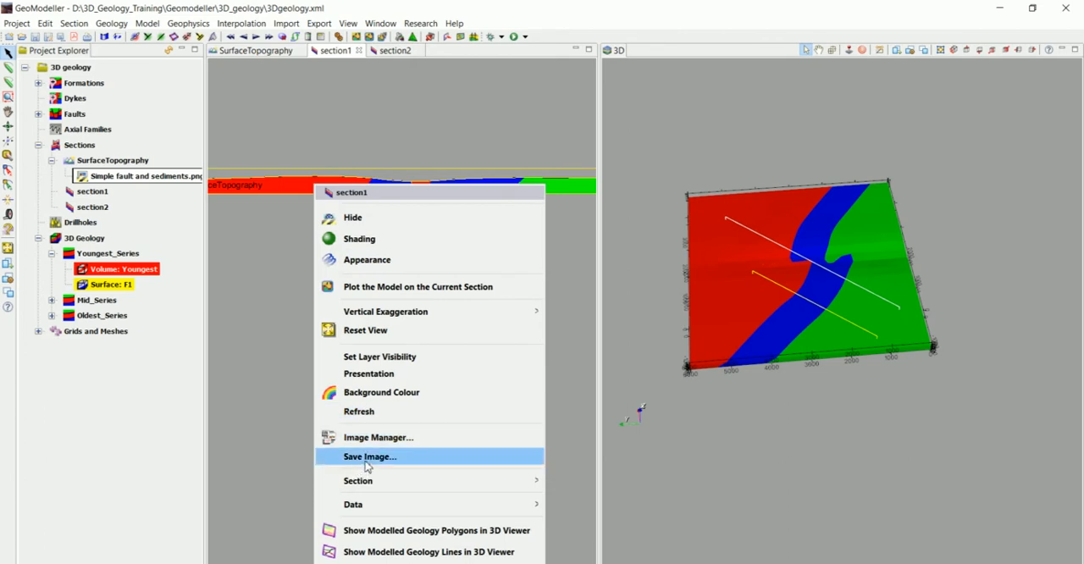
pyautogui.moveTo(313, 295)
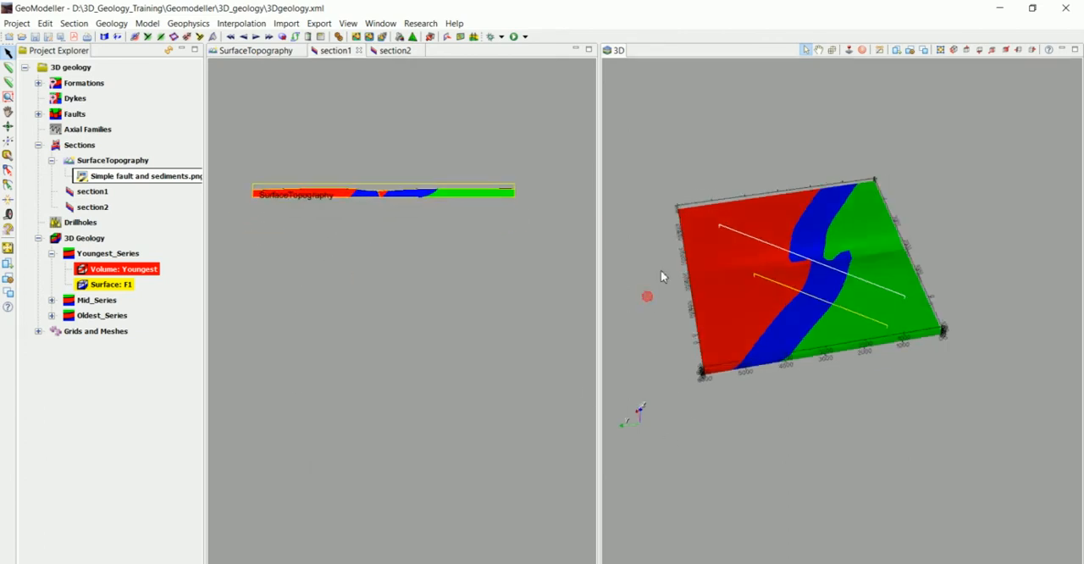
# Step: Set the 3D viewer background to black, then set section1's background colour to black
pyautogui.rightClick(669, 173)
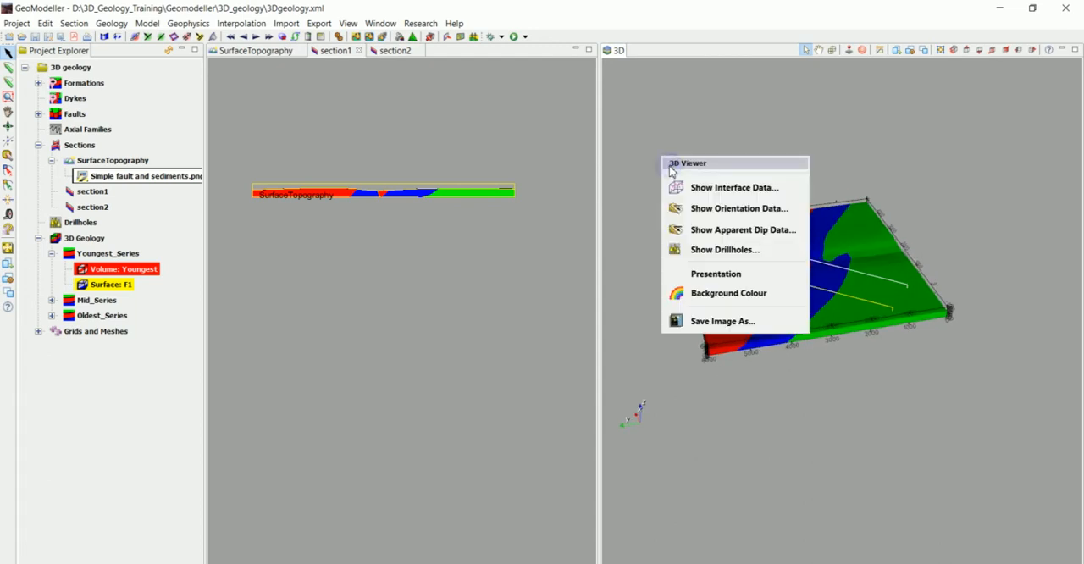
pyautogui.moveTo(728, 292)
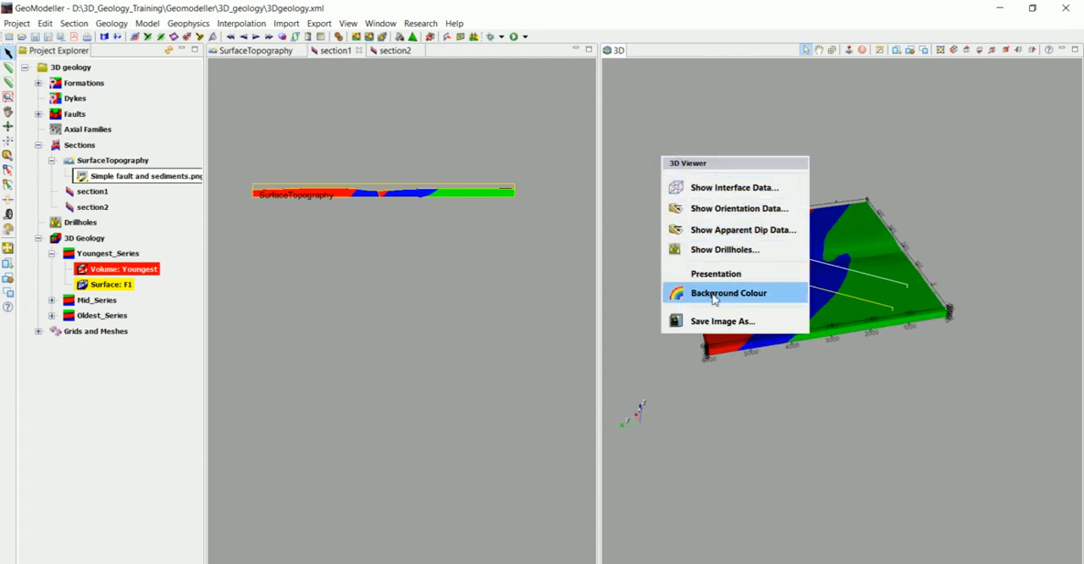
pyautogui.click(728, 292)
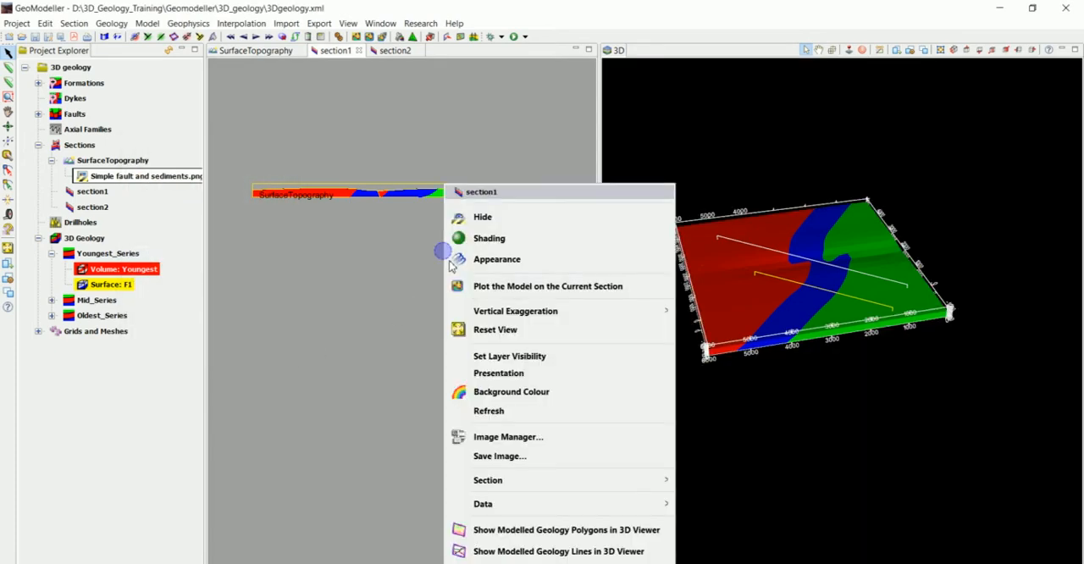
pyautogui.click(511, 391)
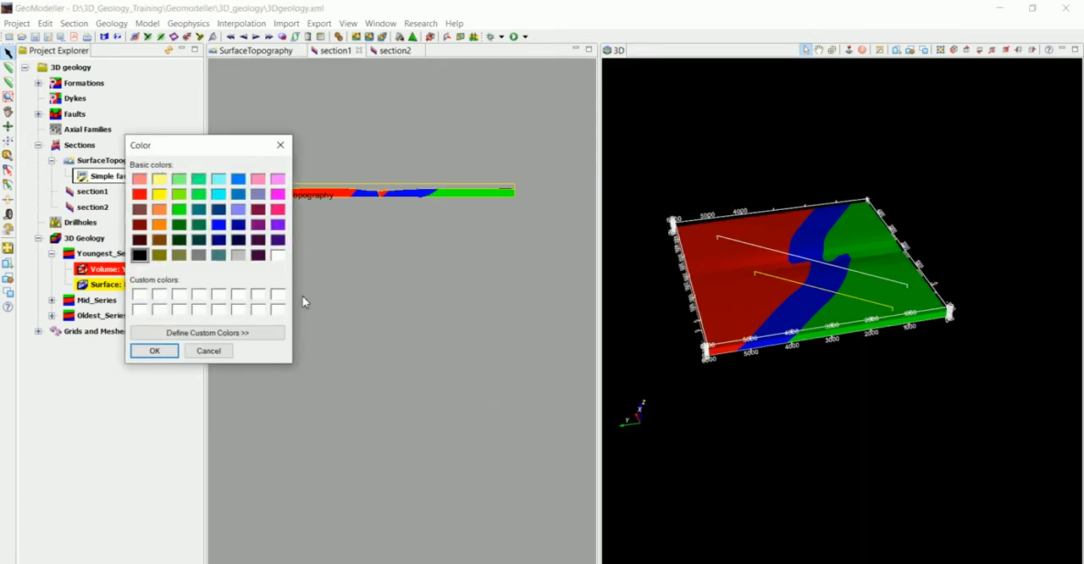
pyautogui.click(154, 350)
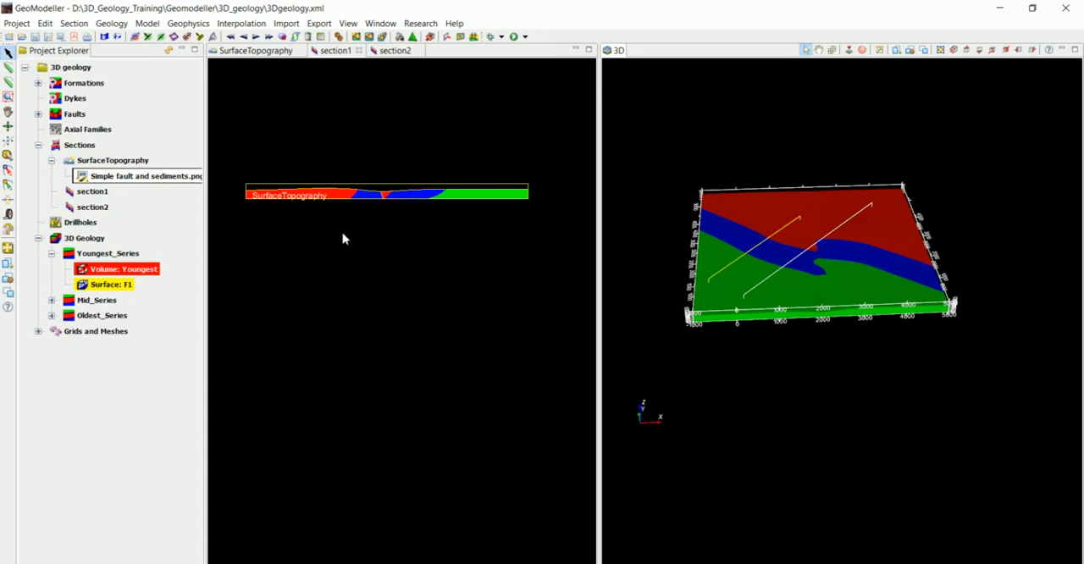
pyautogui.moveTo(342, 236)
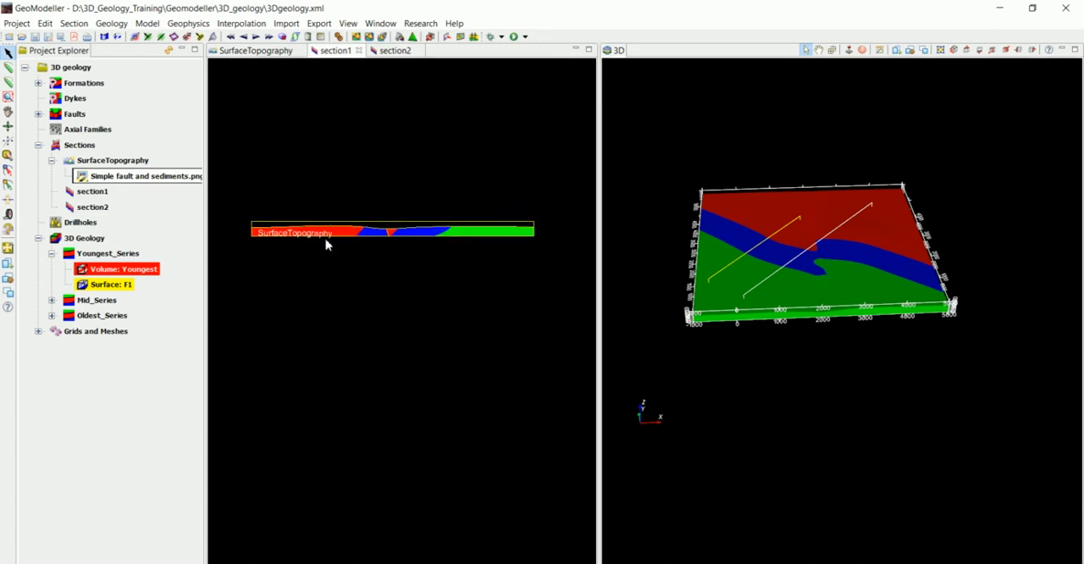
pyautogui.moveTo(361, 291)
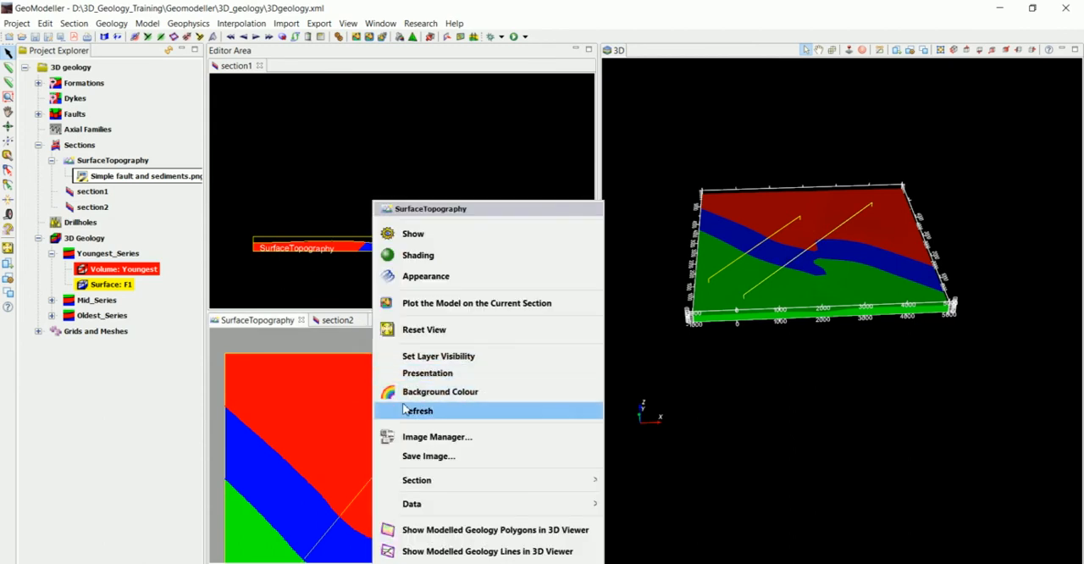
# Step: Set the background colour of the docked topography map below section1
pyautogui.click(440, 391)
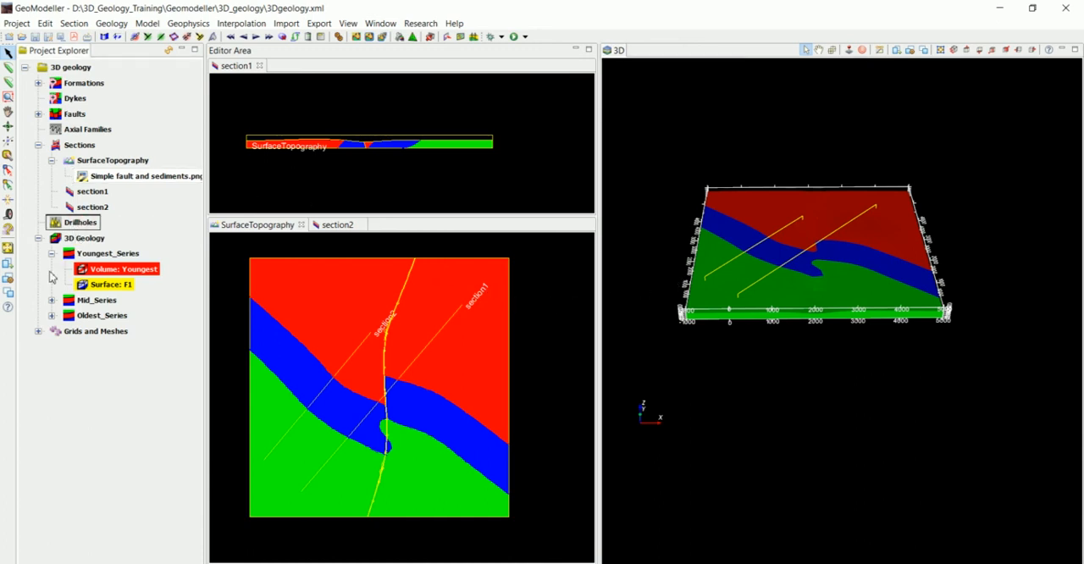
# Step: Expand Grids and Meshes in the Project Explorer to show the DTM item
pyautogui.click(38, 332)
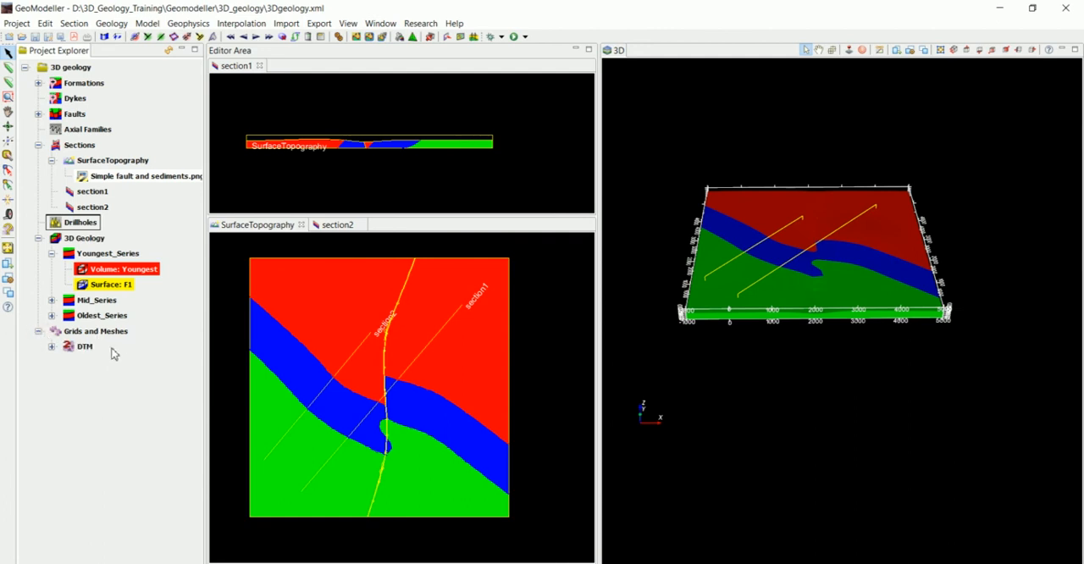
pyautogui.moveTo(118, 339)
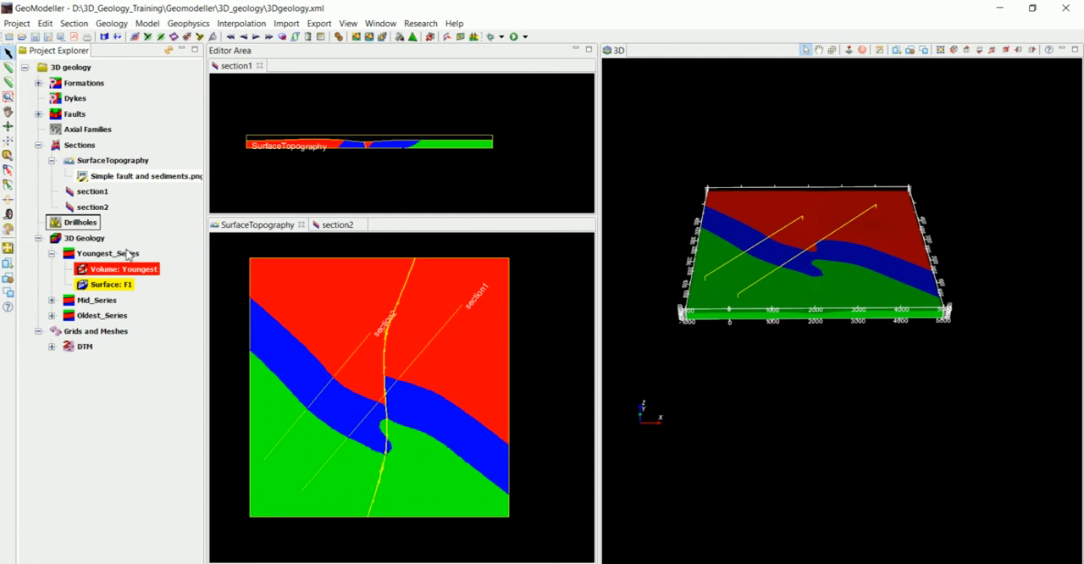
pyautogui.moveTo(303, 254)
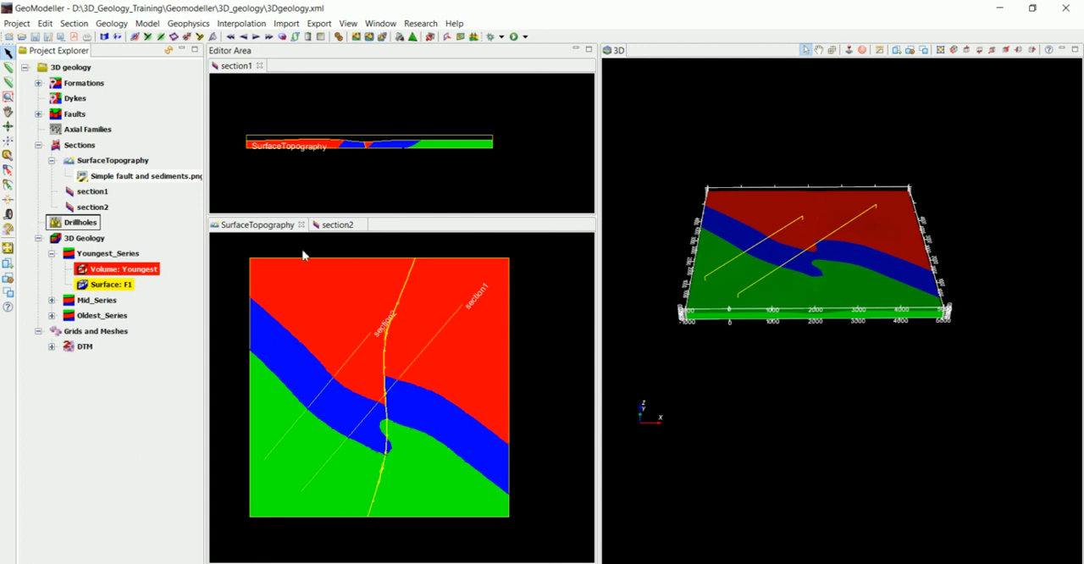
pyautogui.moveTo(288, 257)
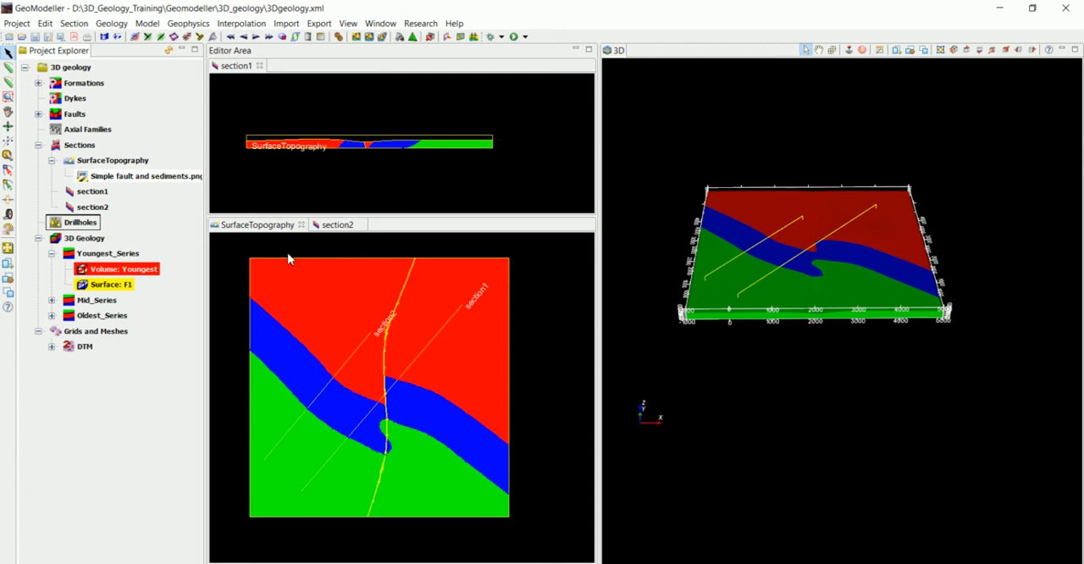